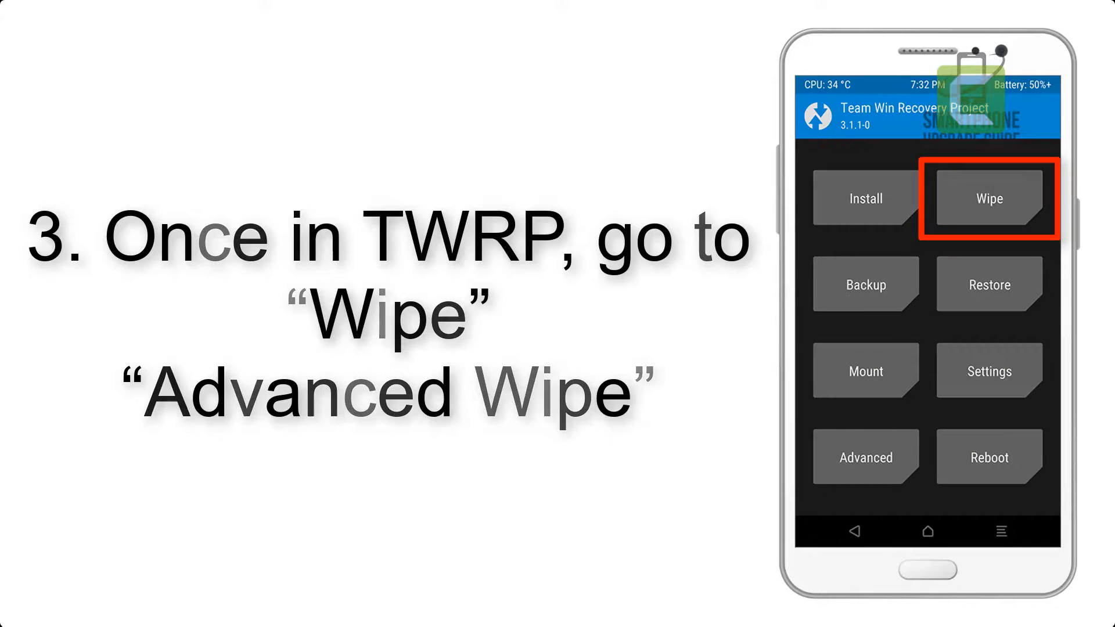
Open Advanced Wipe to show the partition list with Dalvik Cache, System, data and Cache marked.
{"action": "left_click", "coordinate": [988, 198]}
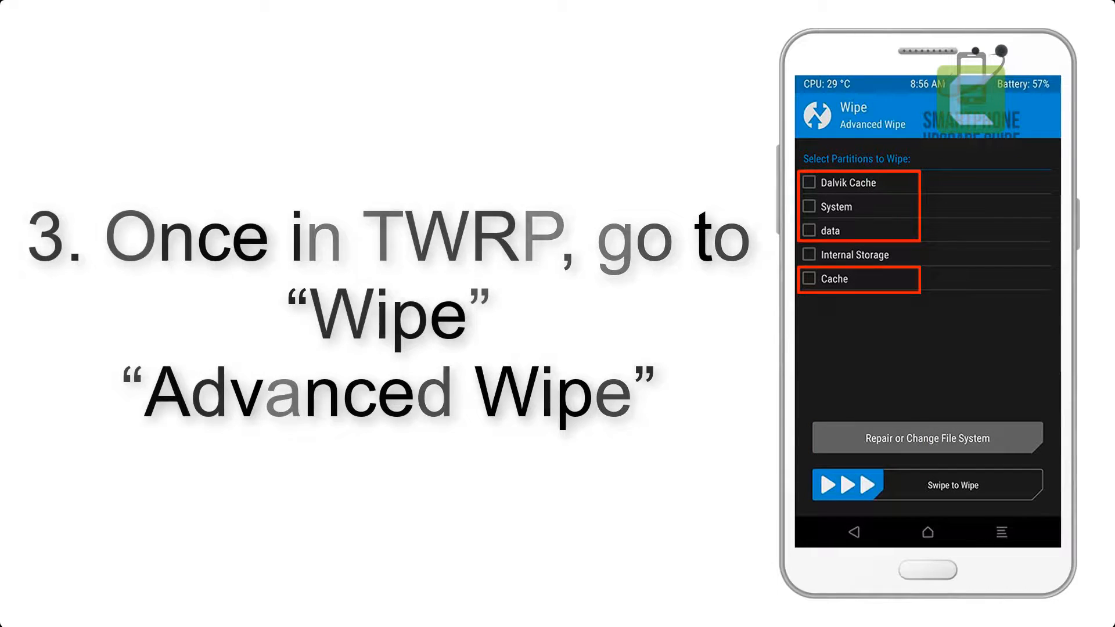